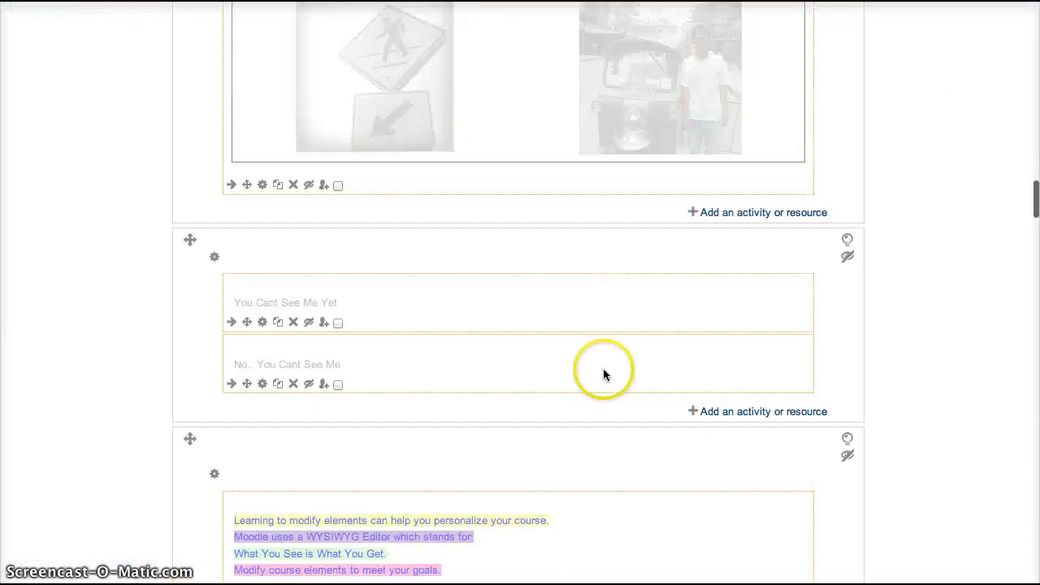
- Scroll to Topic 20 and open its summary settings via the gear icon
scroll(down, 3)
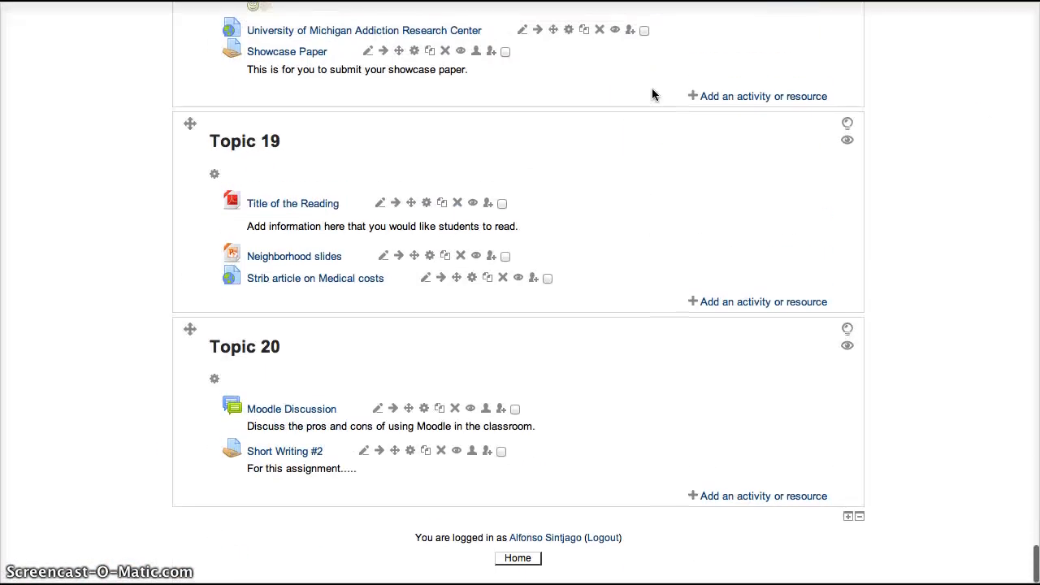
mouse_move(471, 81)
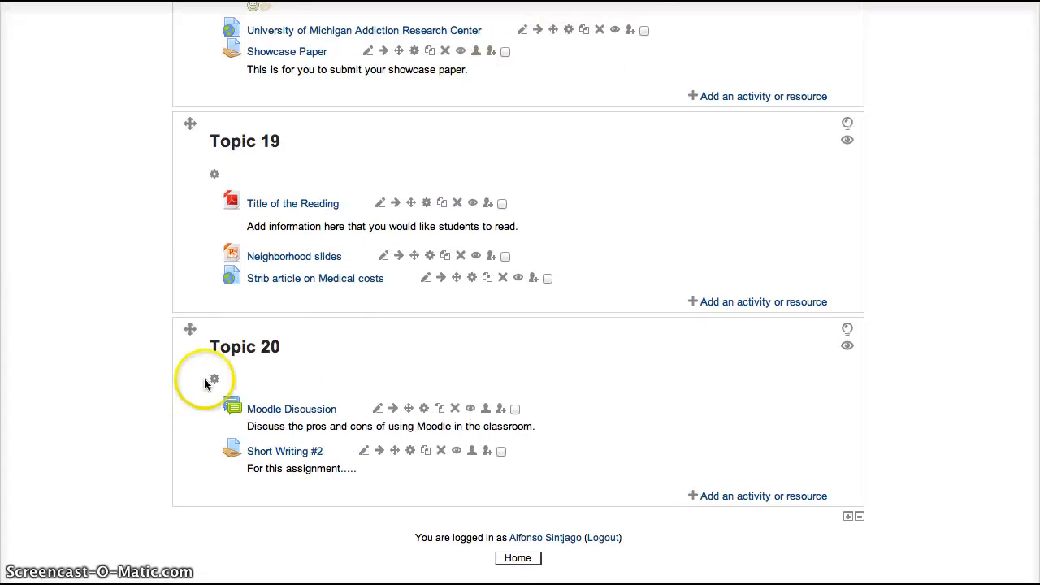
click(214, 381)
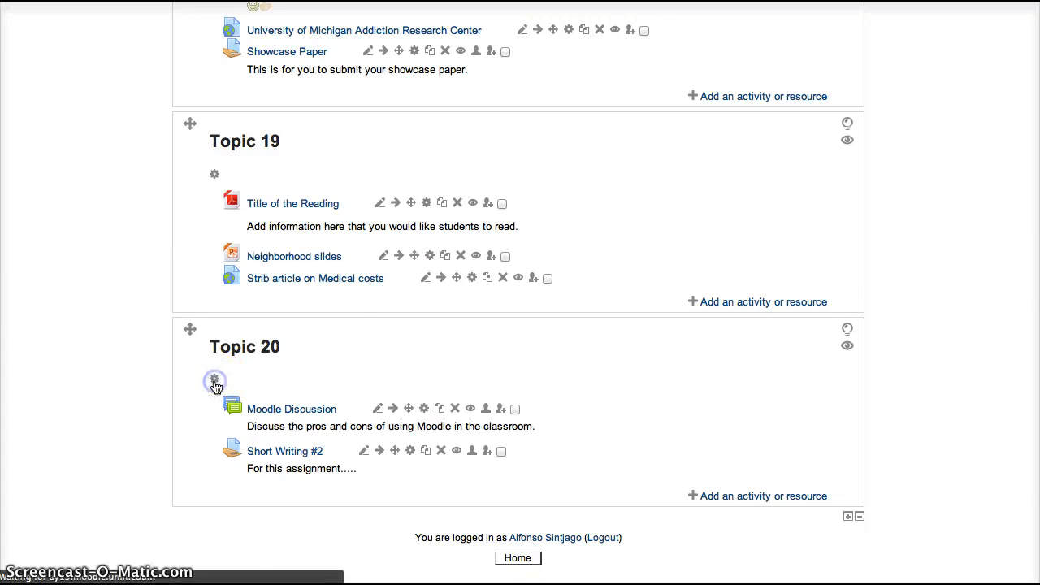
- Type 'Text Test', bold Text, italicise Test, and format them as bullet points
click(214, 378)
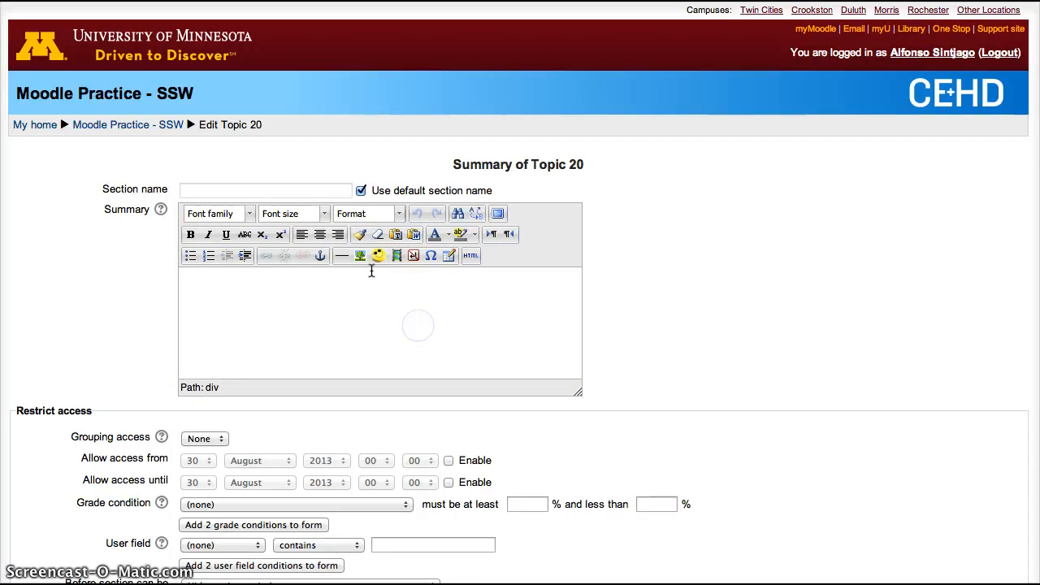
text(T)
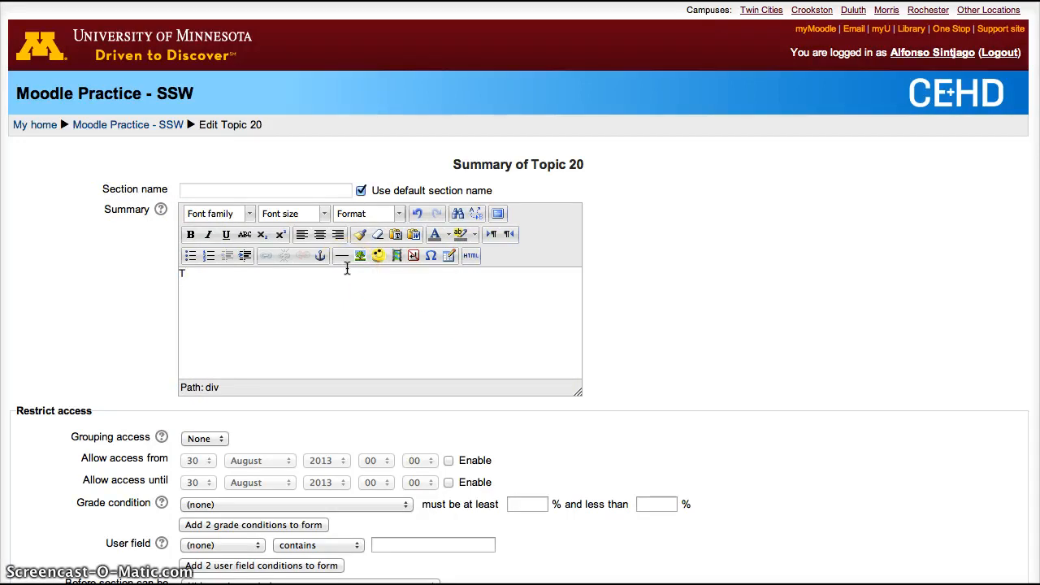
text(ext Test)
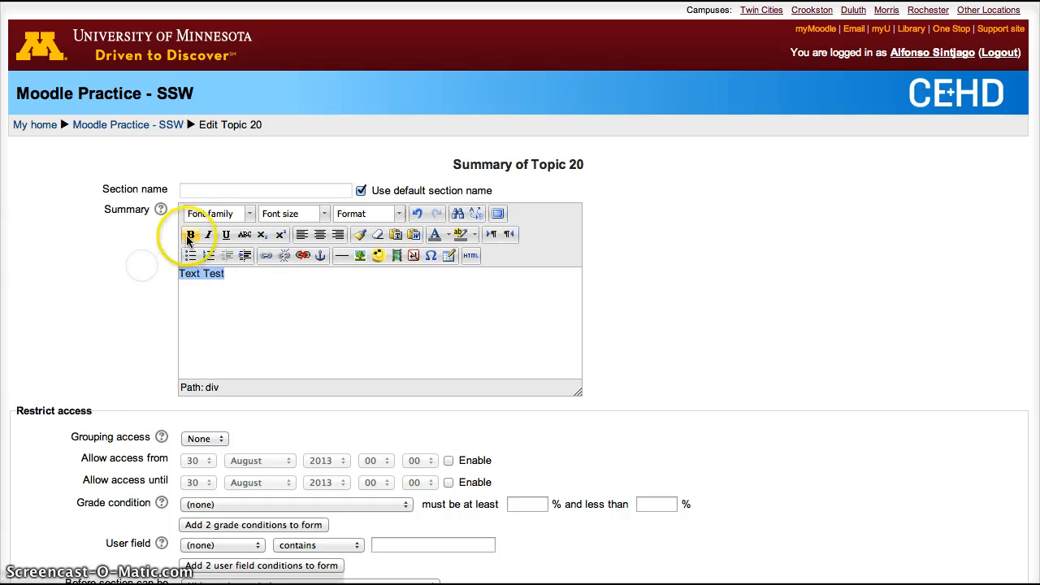
click(189, 235)
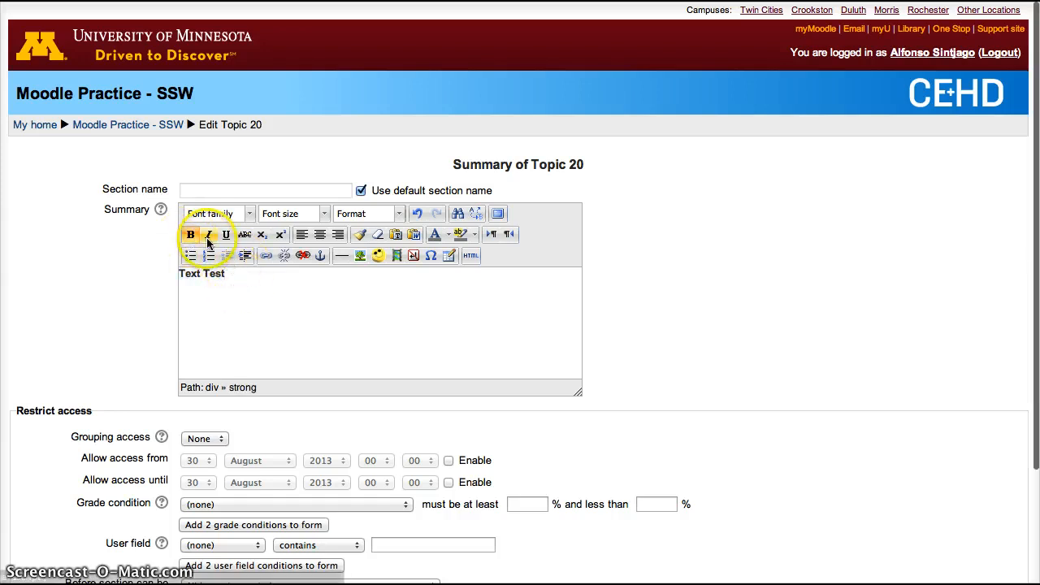
double_click(214, 273)
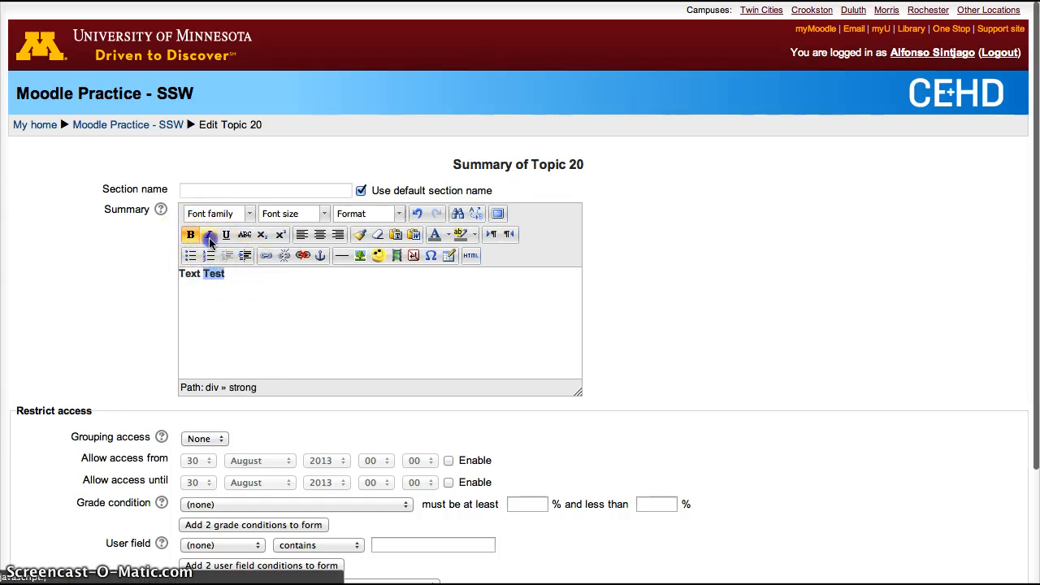
click(208, 234)
text(Test)
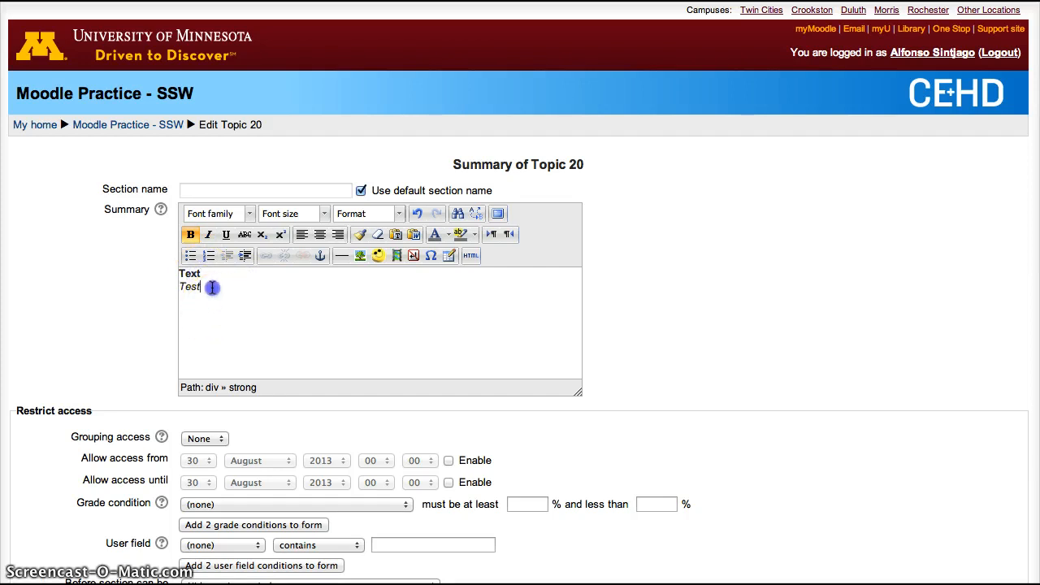
click(190, 255)
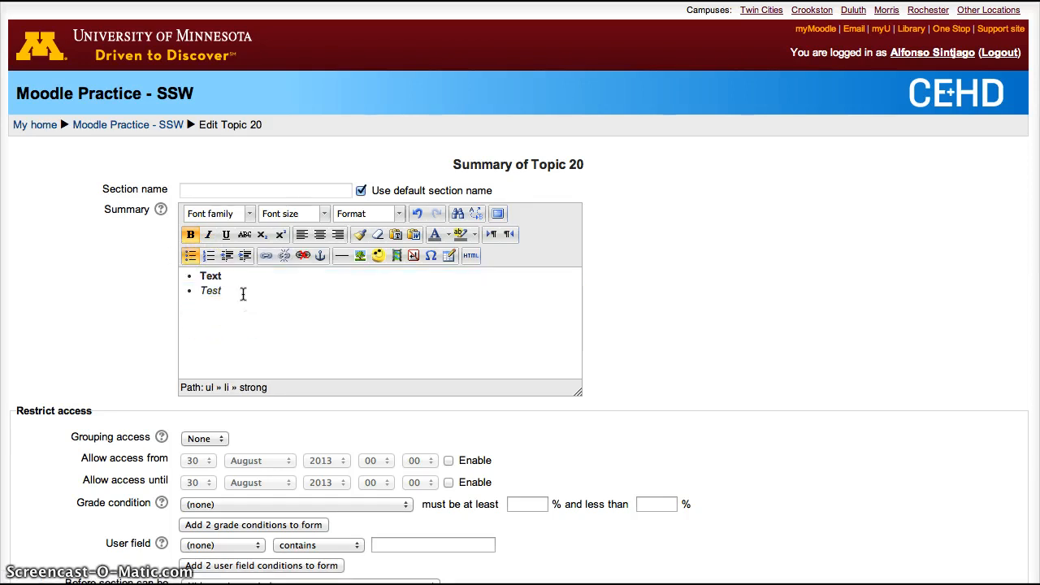
text(Test)
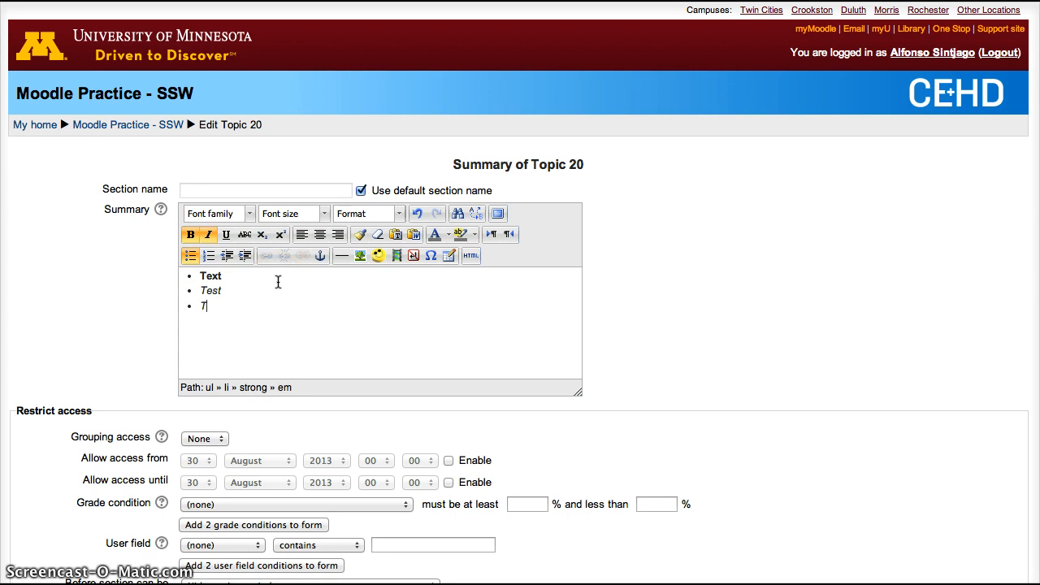
text(ext)
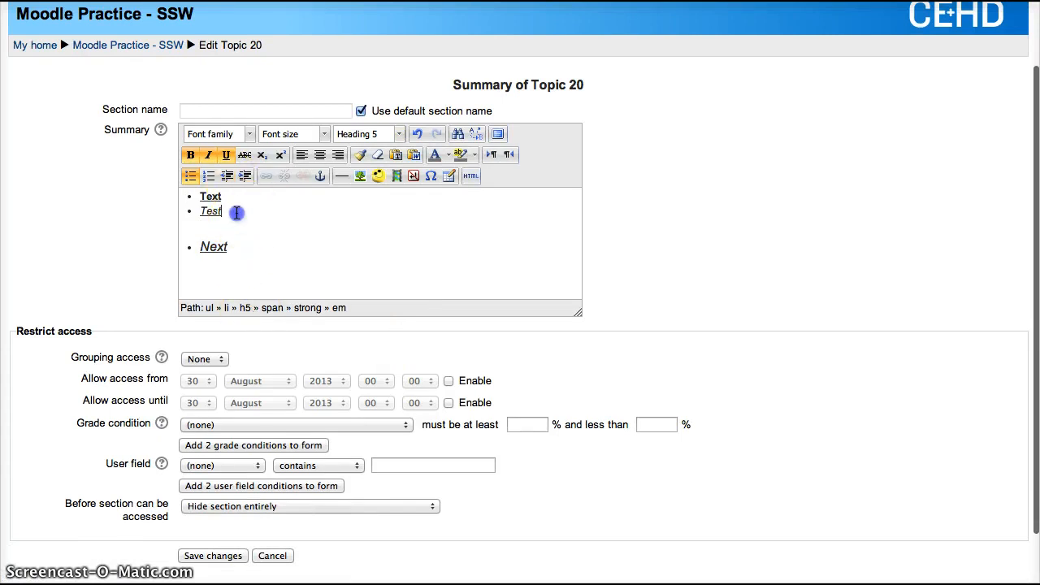
- Style the bullets: underlined Heading 5 'Next', Times New Roman Text, larger Test
click(215, 134)
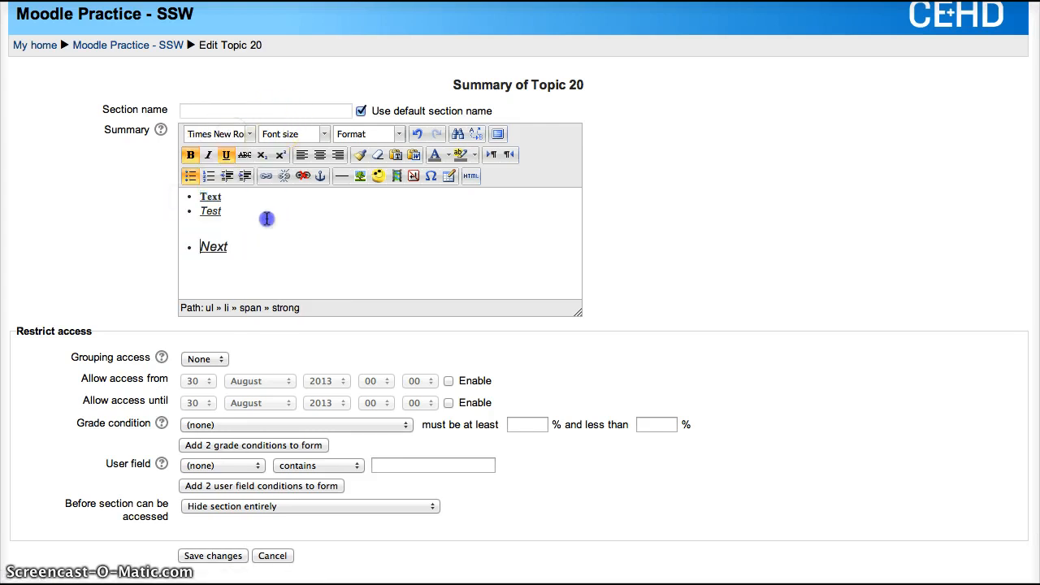
click(324, 133)
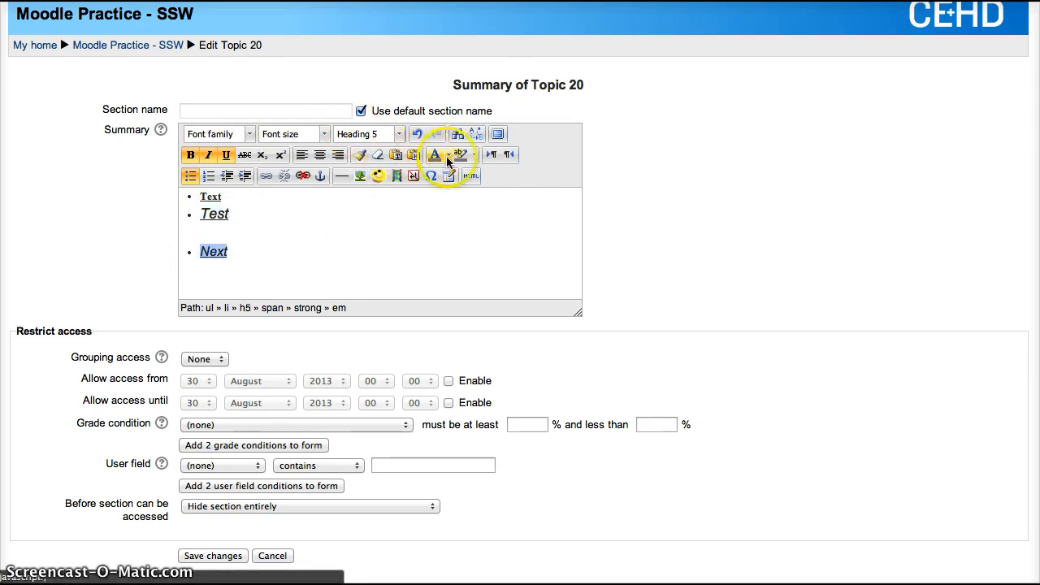
- Colour Next red and highlight Test, then open the table insertion settings
click(435, 156)
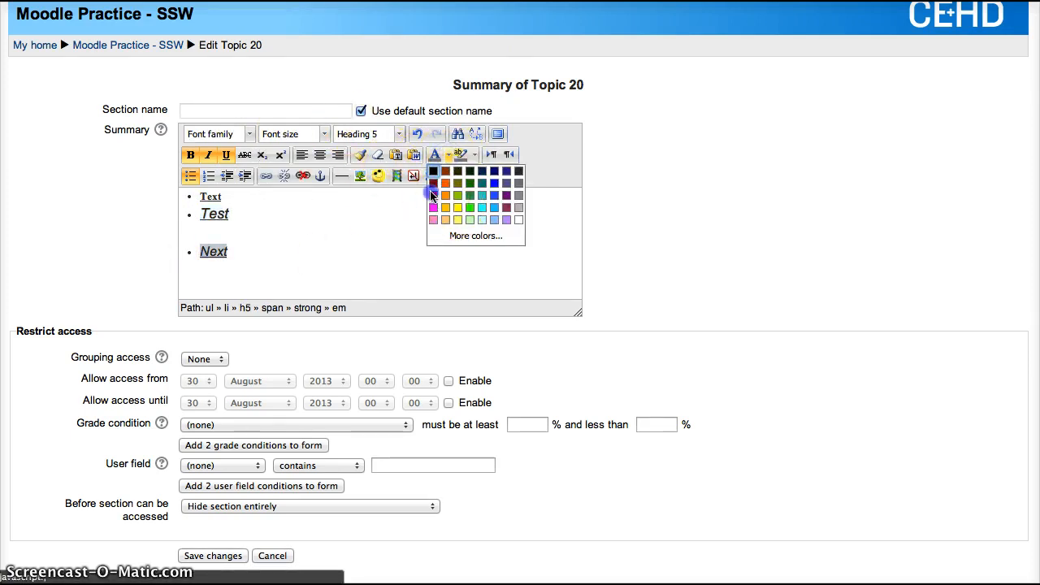
click(433, 206)
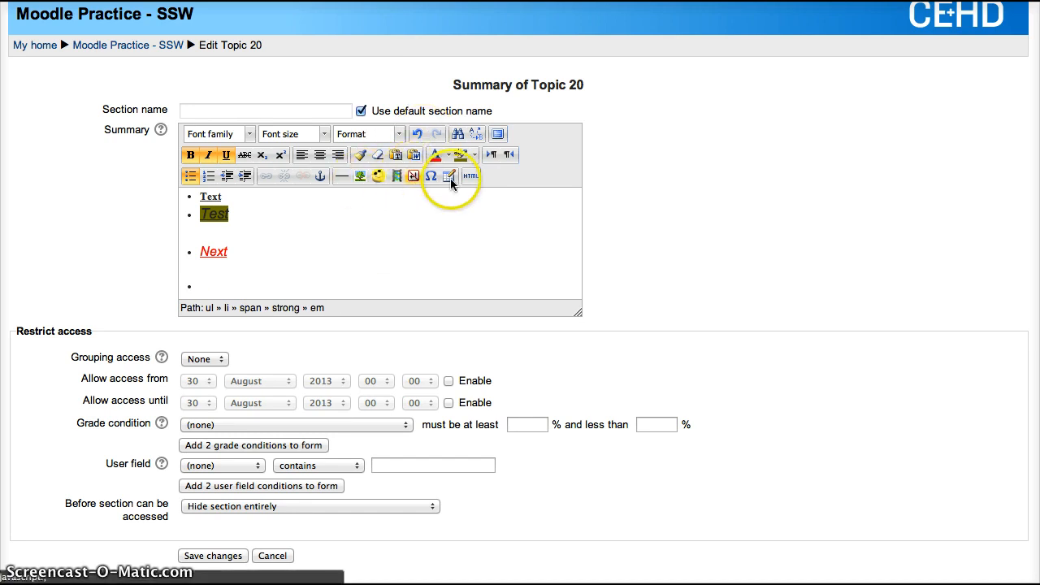
click(448, 176)
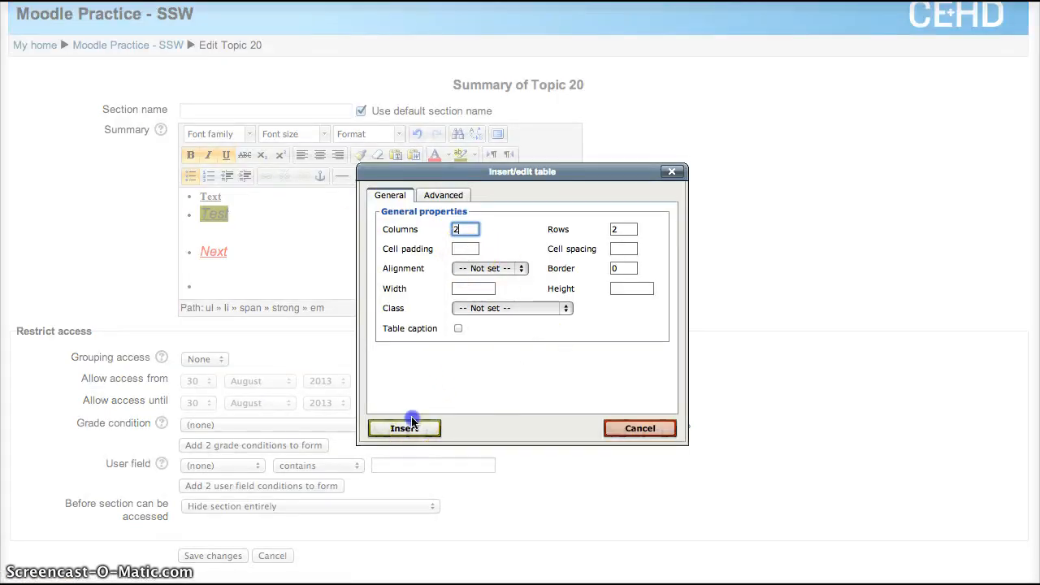
- Insert a table with 2 columns and 2 rows into the last bullet
click(404, 428)
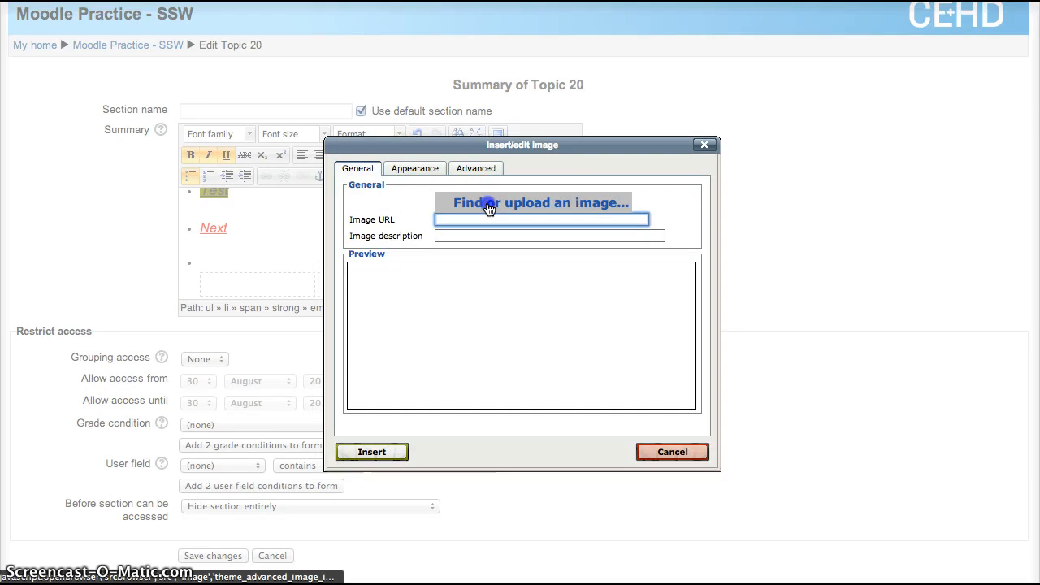
- Upload the GAPSA logo file with a description and insert it below the table
click(539, 203)
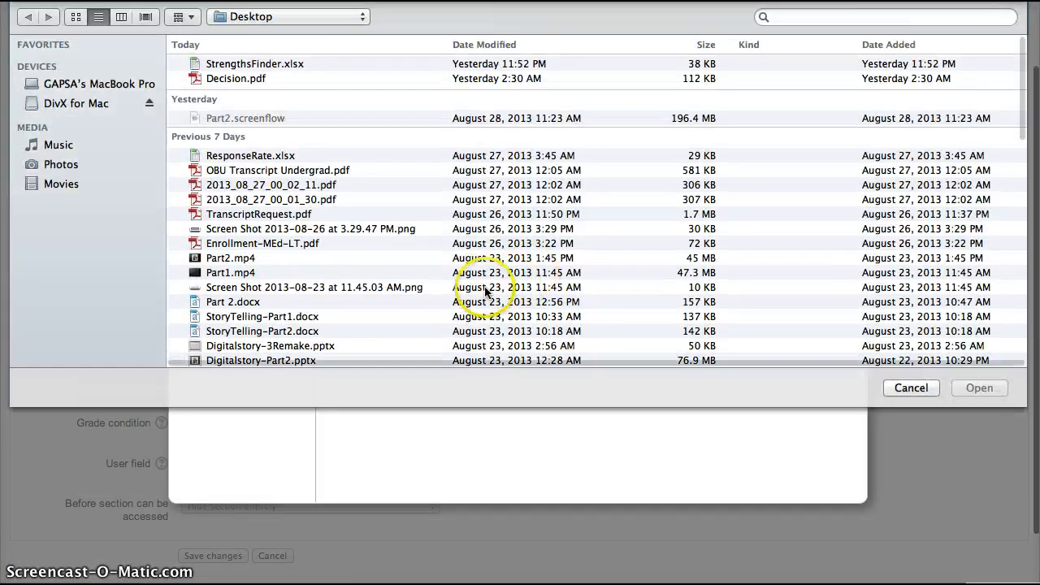
scroll(down, 3)
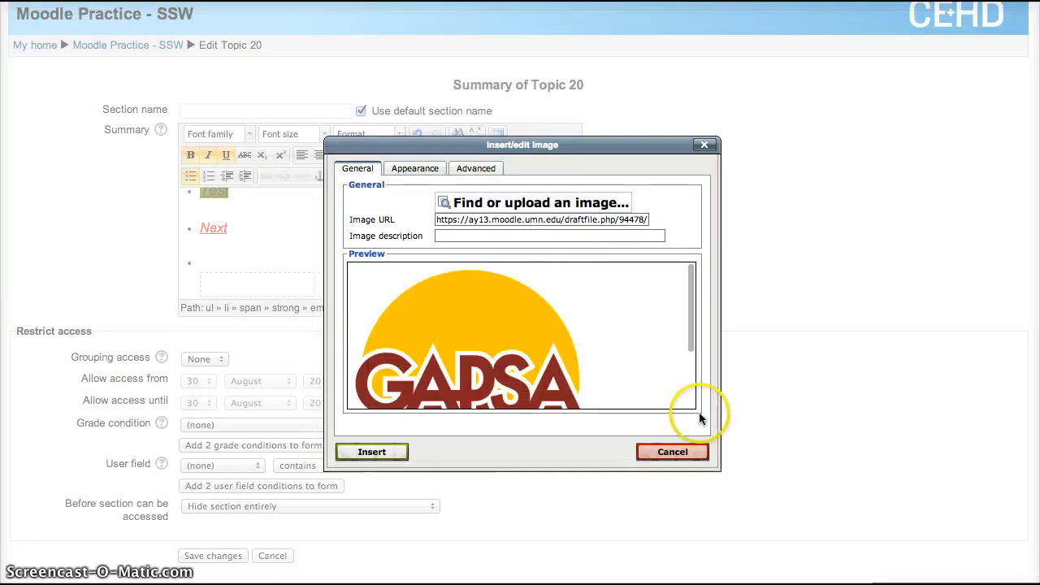
text(e)
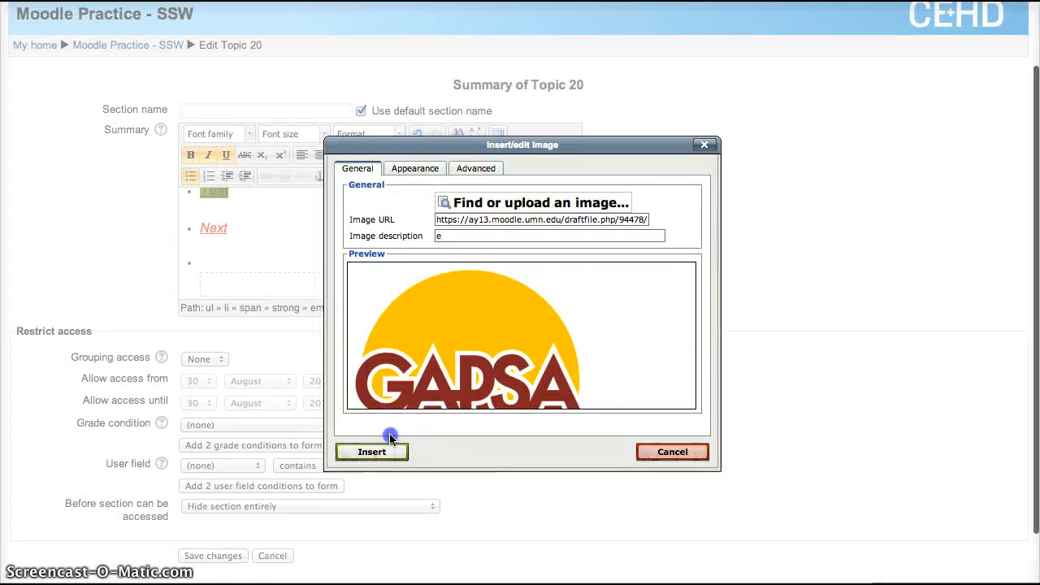
click(371, 452)
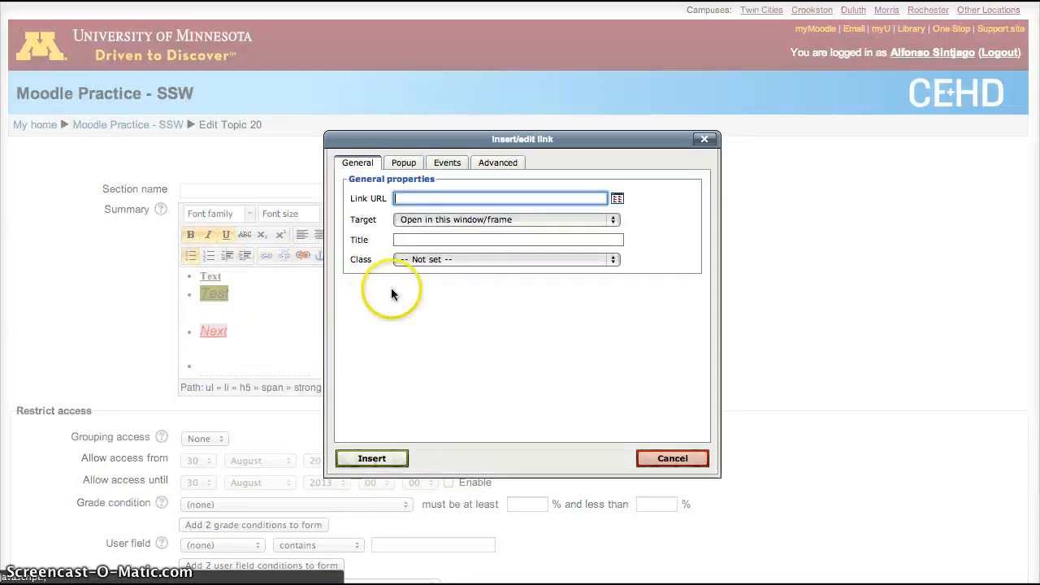
text(www.yahoo.o)
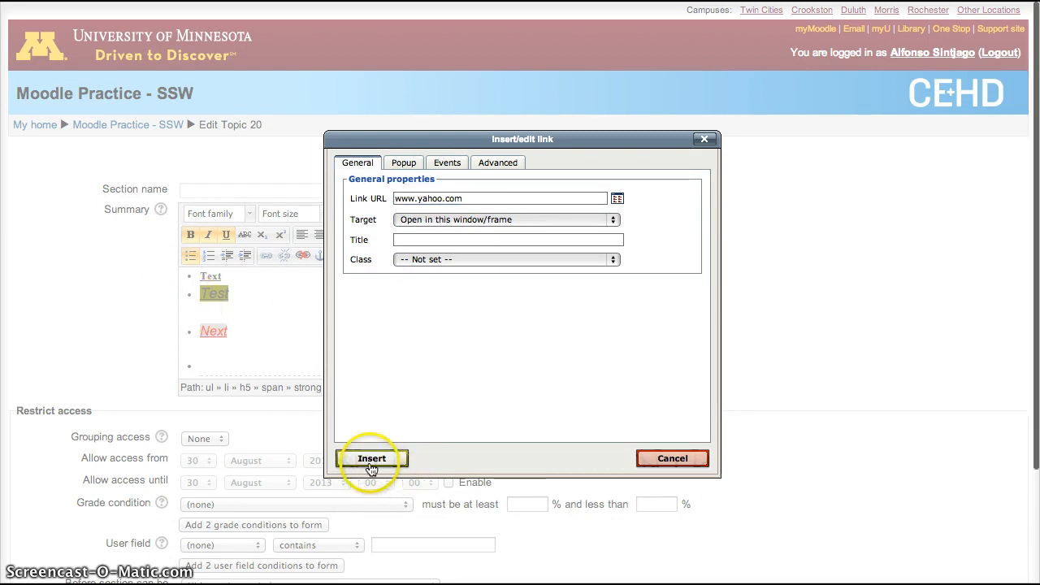
click(371, 459)
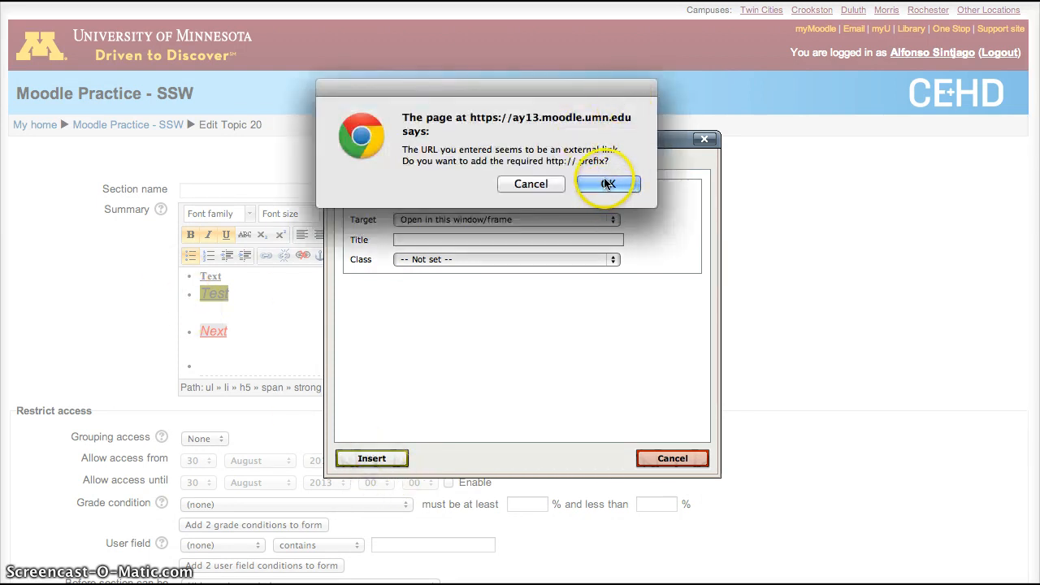
click(607, 183)
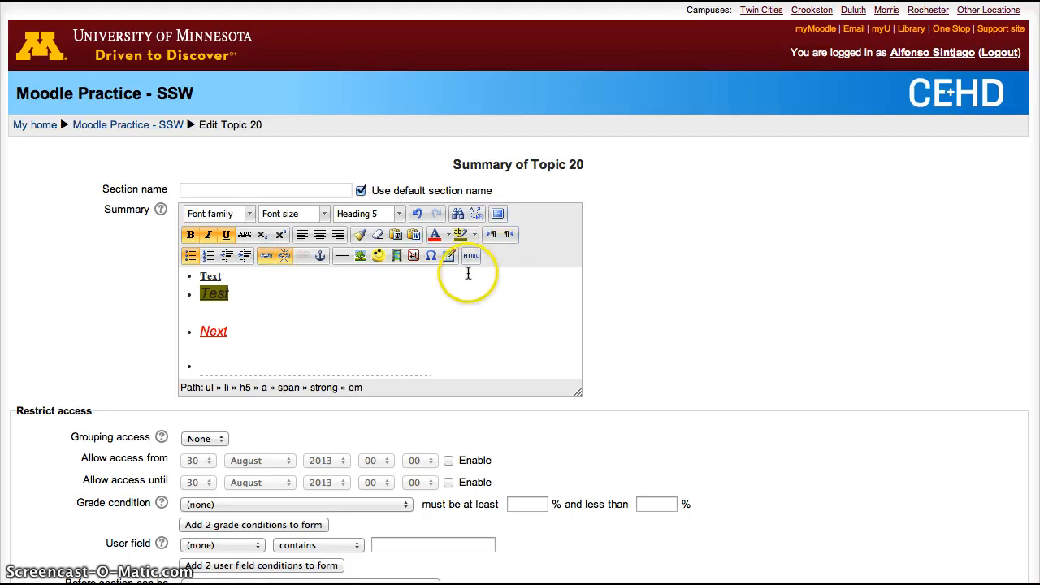
mouse_move(429, 343)
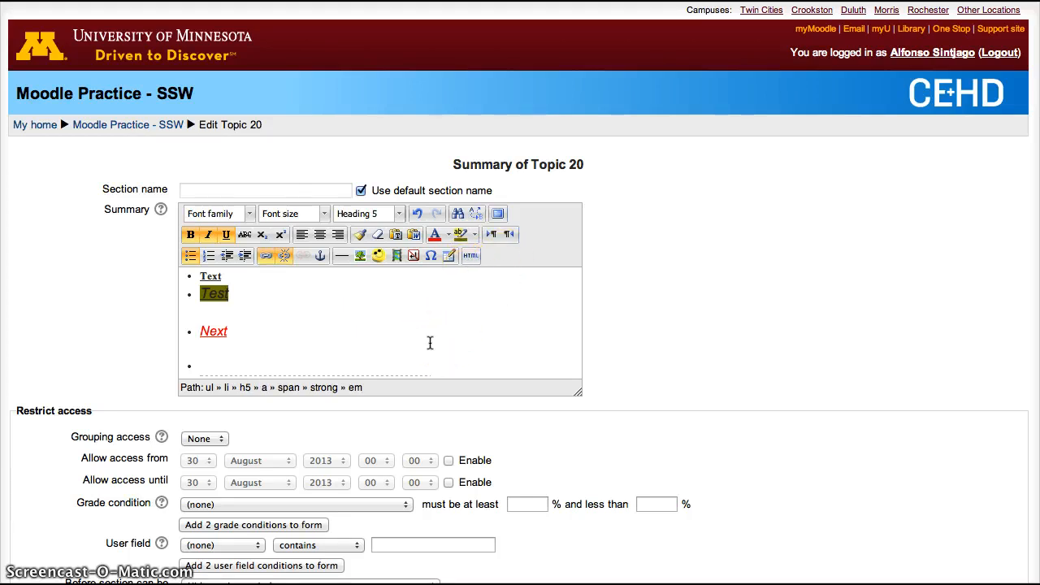
- Show the summary's raw HTML source with the list, link, table and image markup
click(471, 256)
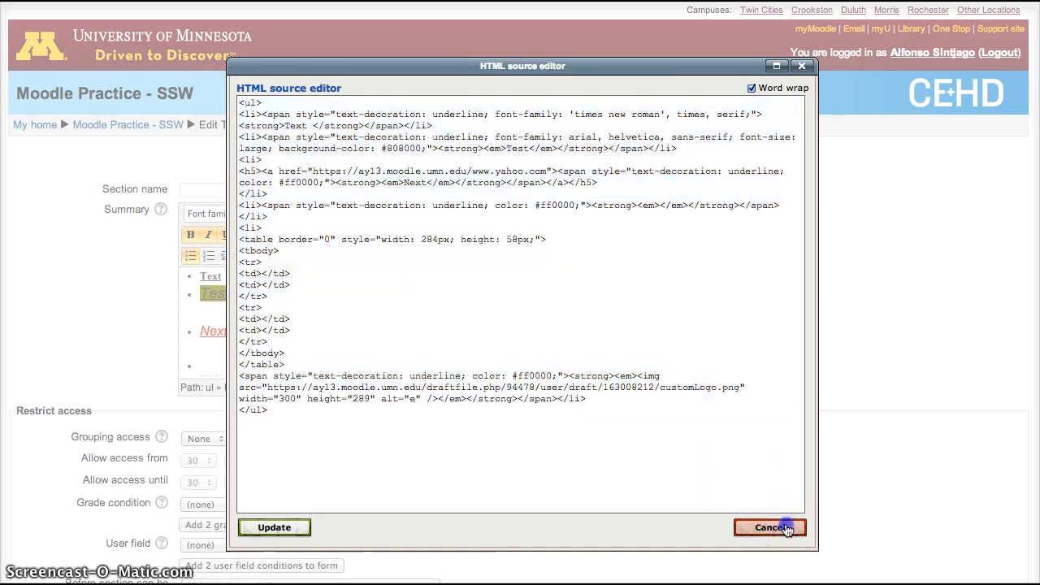
- Cancel the HTML editor and show the 'Moodle 2.4 - Grading Assignments' embed code
click(769, 527)
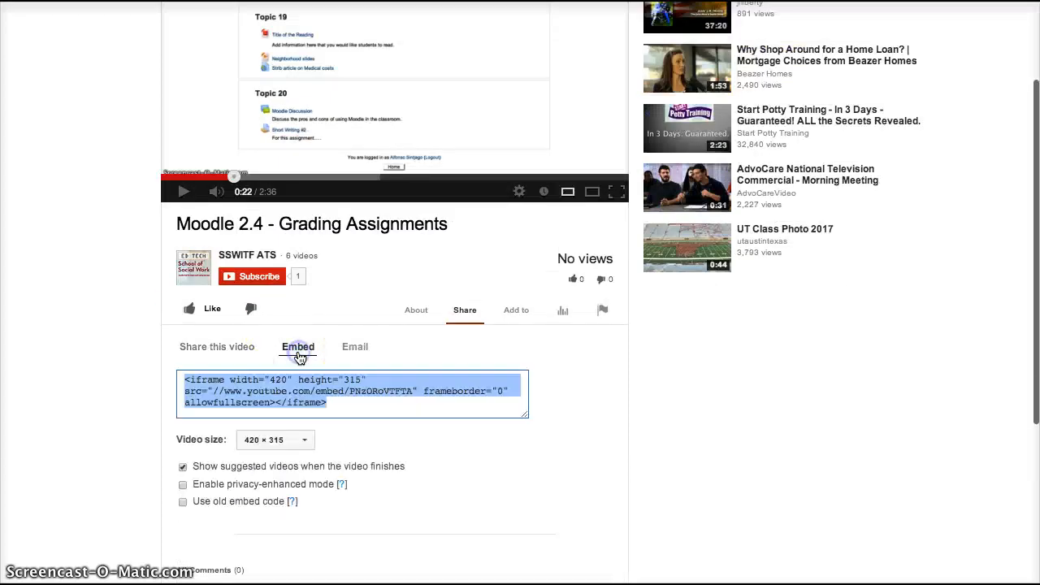
click(297, 347)
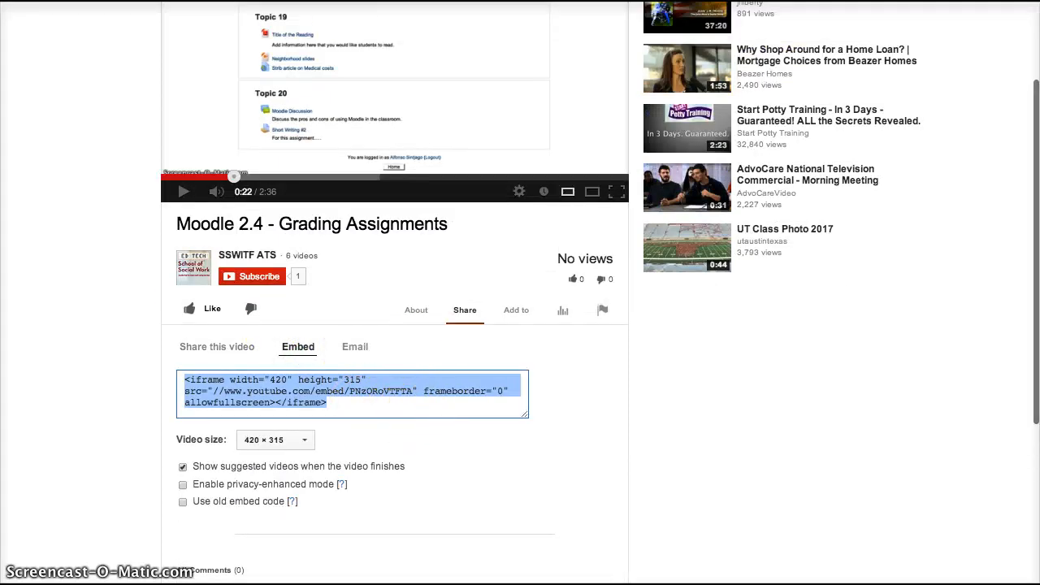